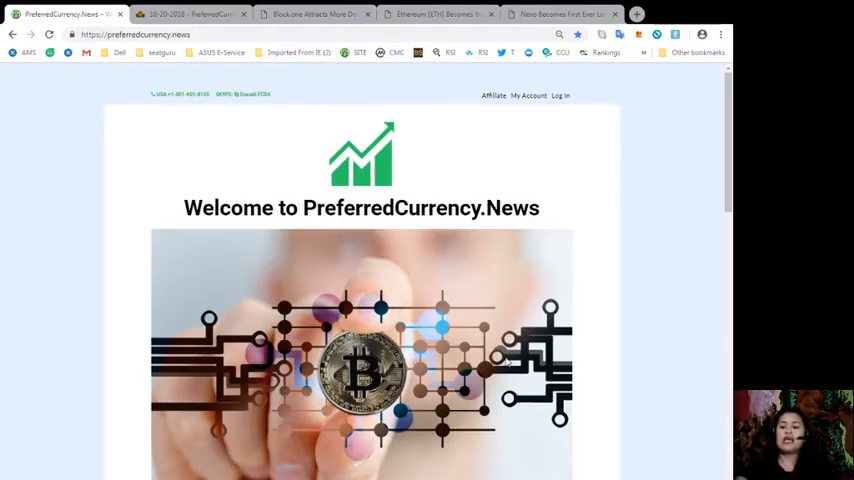
Step: Scroll through the PreferredCurrency.News home page and its subscription section before moving to the Block.one article
{"action": "scroll", "scroll_direction": "down", "scroll_amount": 3}
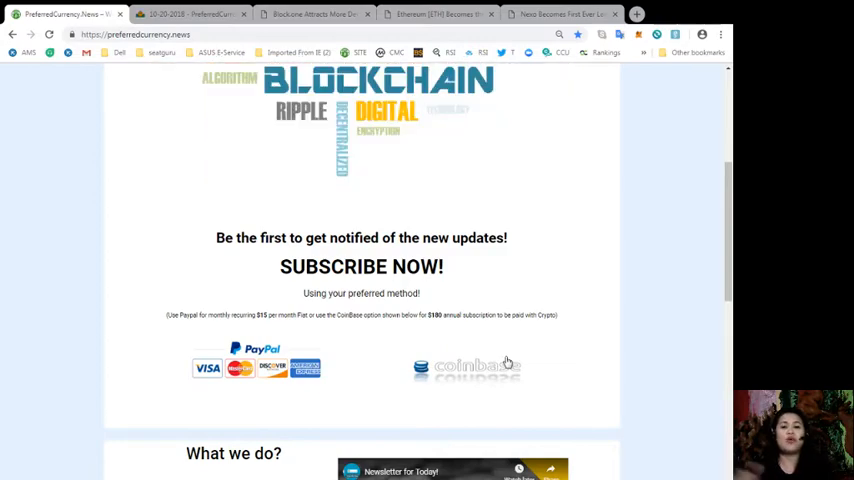
{"action": "scroll", "scroll_direction": "up", "scroll_amount": 3}
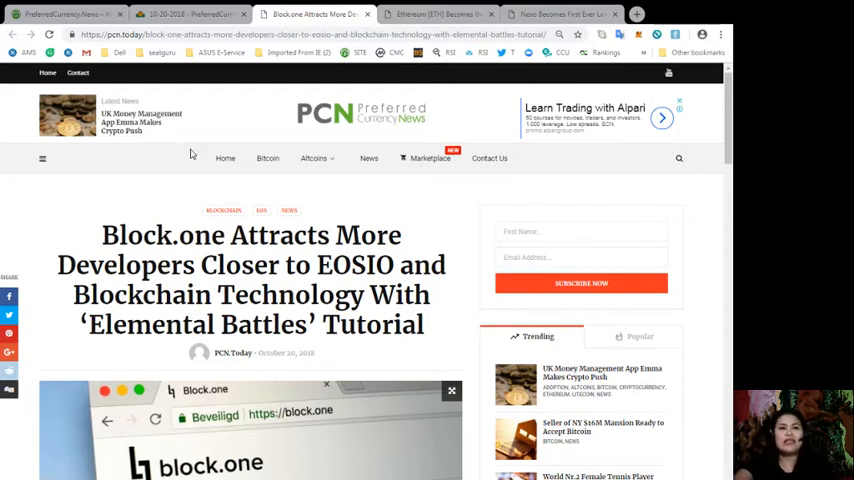
{"action": "mouse_move", "coordinate": [356, 224]}
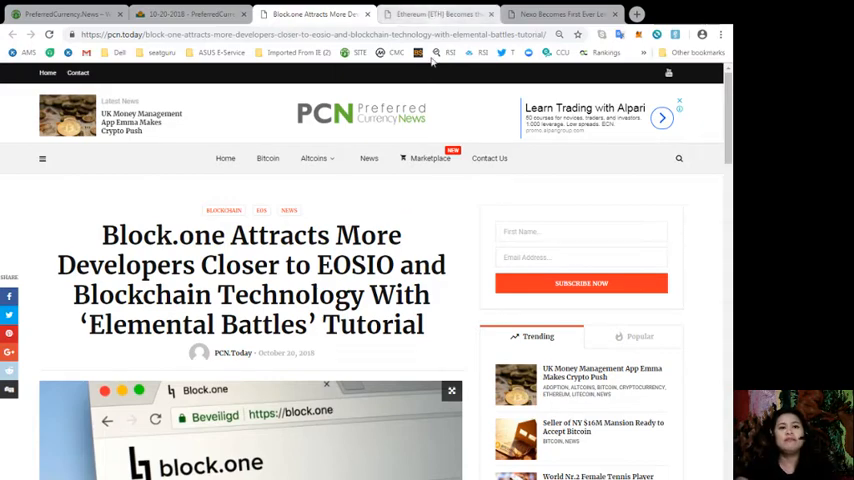
{"action": "scroll", "scroll_direction": "down", "scroll_amount": 3}
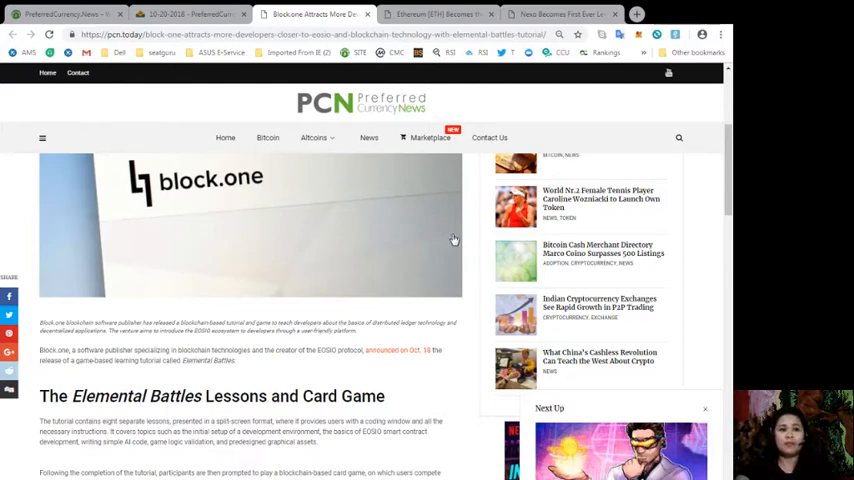
Step: Scroll through the rest of the Block.one Elemental Battles article, then move on to the Ethereum open-source piece
{"action": "scroll", "scroll_direction": "down", "scroll_amount": 3}
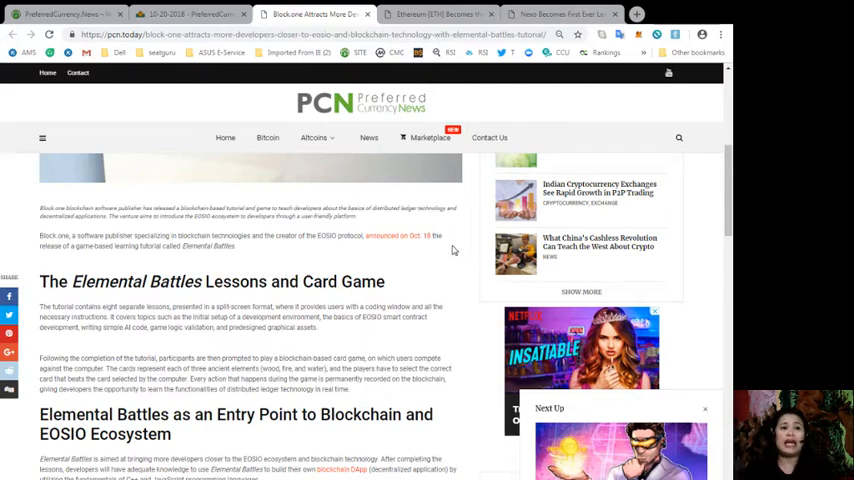
{"action": "scroll", "scroll_direction": "down", "scroll_amount": 3}
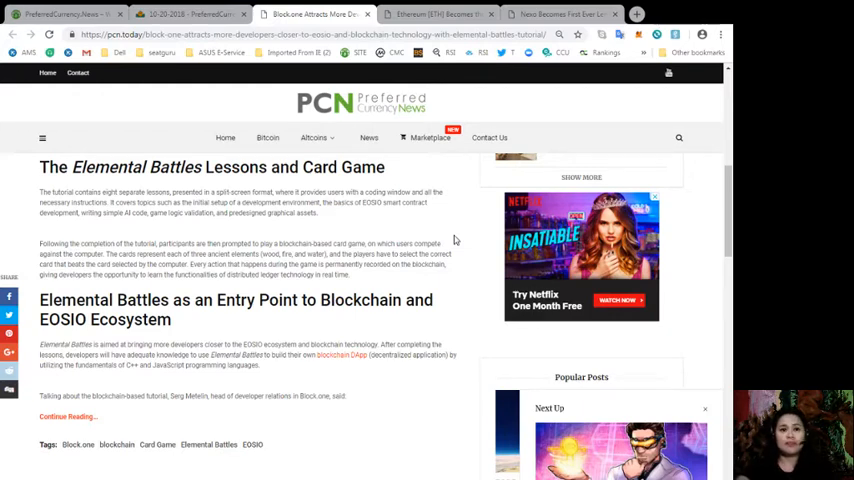
{"action": "scroll", "scroll_direction": "down", "scroll_amount": 3}
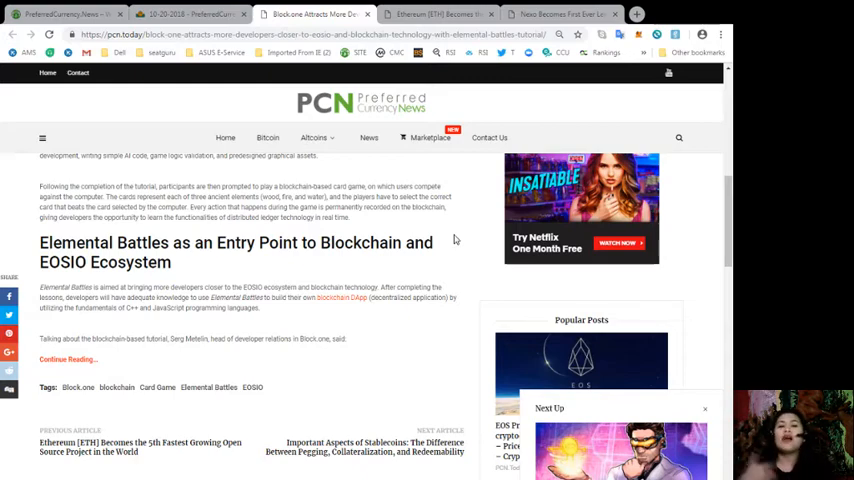
{"action": "scroll", "scroll_direction": "up", "scroll_amount": 3}
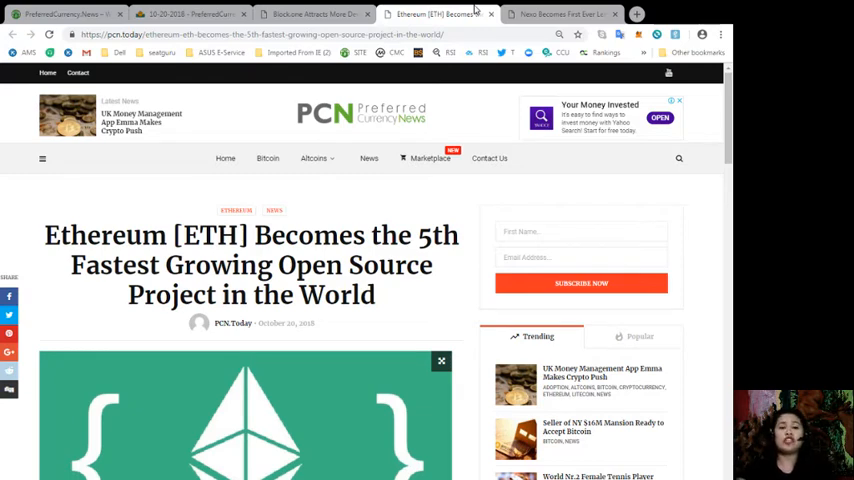
{"action": "scroll", "scroll_direction": "down", "scroll_amount": 3}
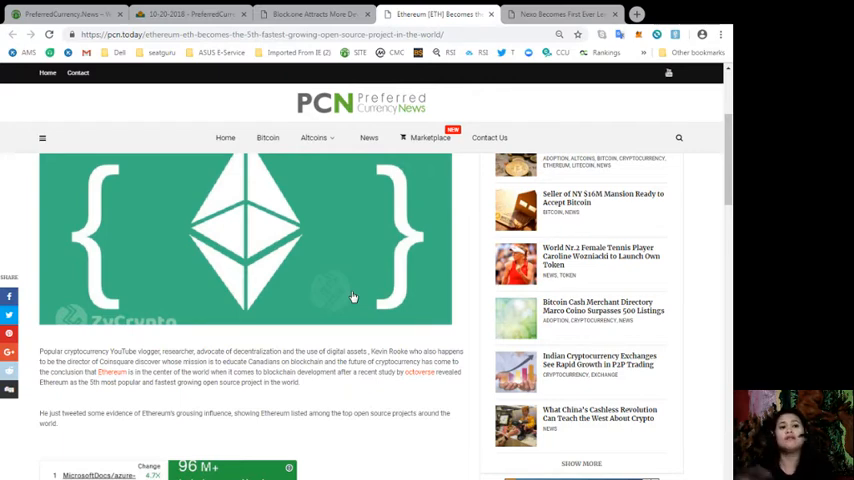
{"action": "scroll", "scroll_direction": "down", "scroll_amount": 3}
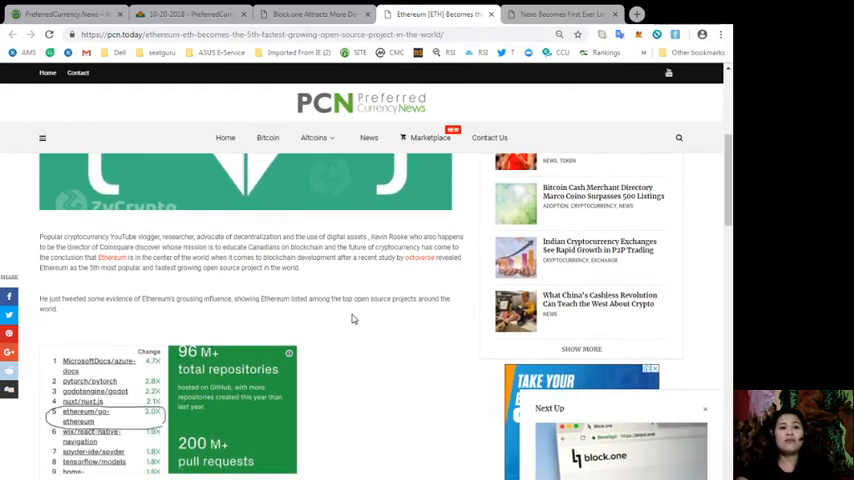
{"action": "scroll", "scroll_direction": "down", "scroll_amount": 3}
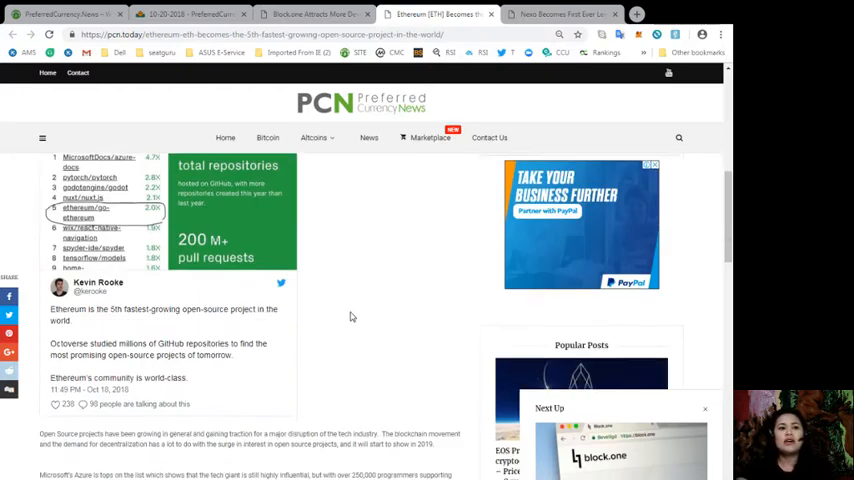
{"action": "scroll", "scroll_direction": "down", "scroll_amount": 3}
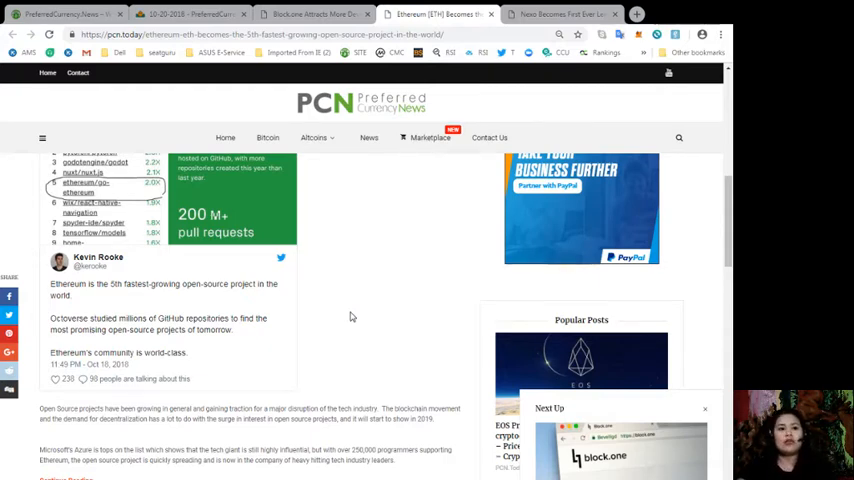
{"action": "scroll", "scroll_direction": "down", "scroll_amount": 3}
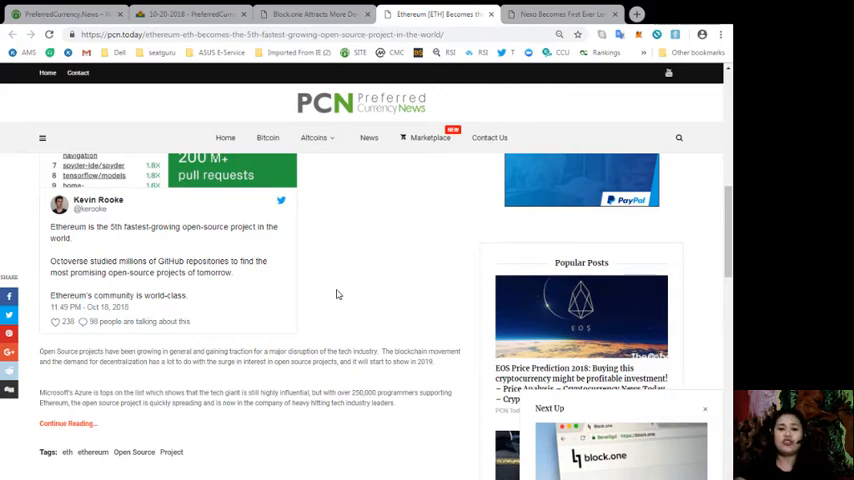
Step: Switch to the 'Nexo Becomes First Ever Lender to Accept XRP as Loan Collateral' article
{"action": "scroll", "scroll_direction": "up", "scroll_amount": 3}
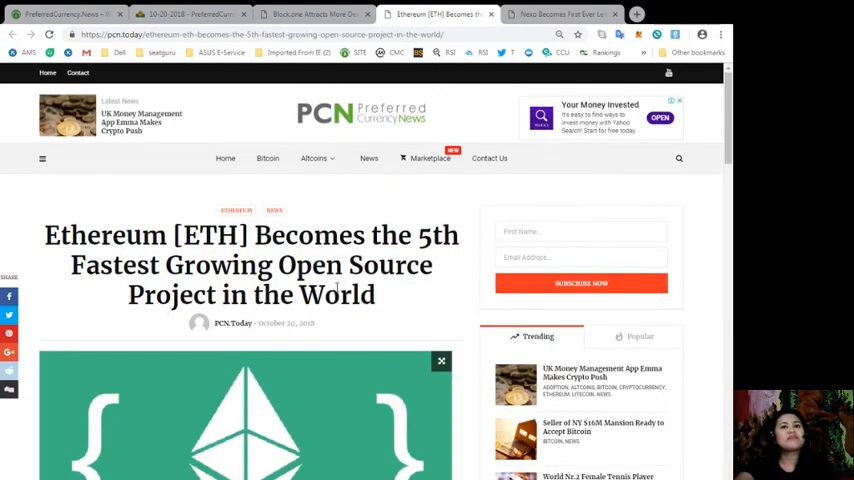
{"action": "left_click", "coordinate": [560, 14]}
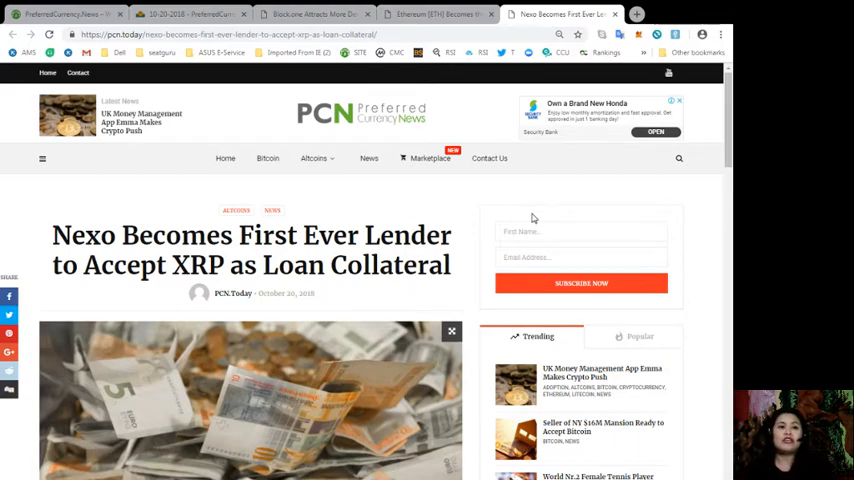
{"action": "mouse_move", "coordinate": [492, 256]}
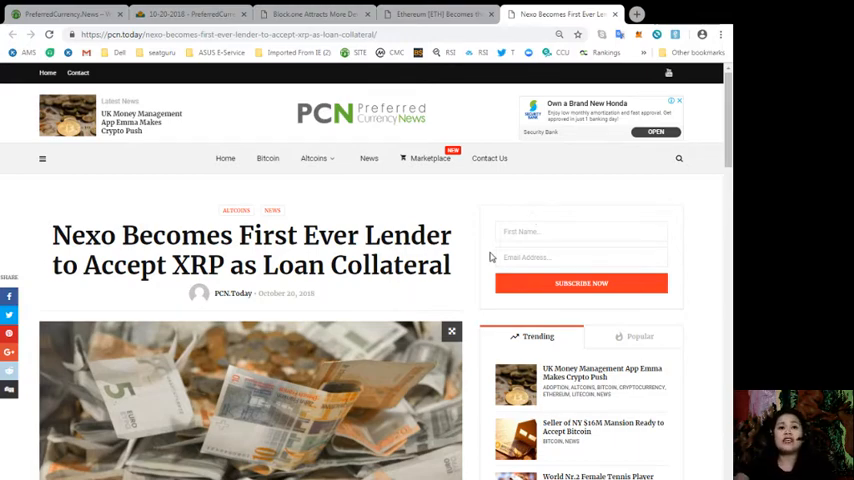
Step: Scroll down the Nexo article through its key points to the Crypto-Backed Loans section
{"action": "scroll", "scroll_direction": "down", "scroll_amount": 3}
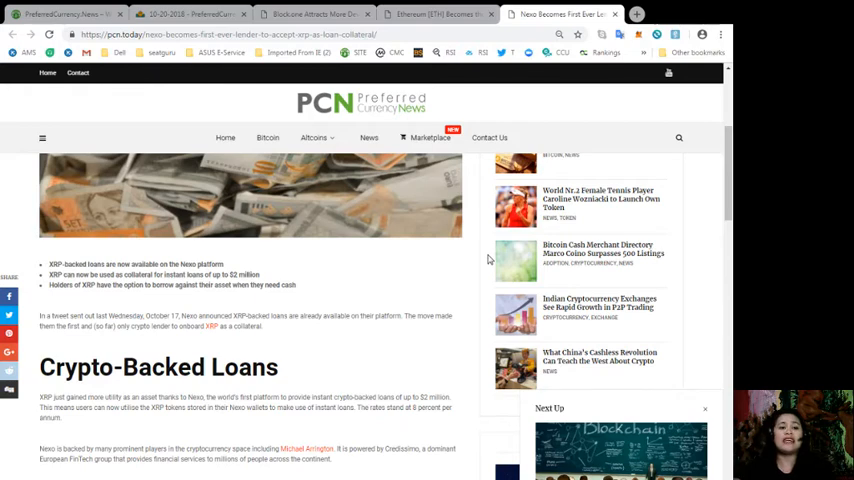
{"action": "scroll", "scroll_direction": "down", "scroll_amount": 3}
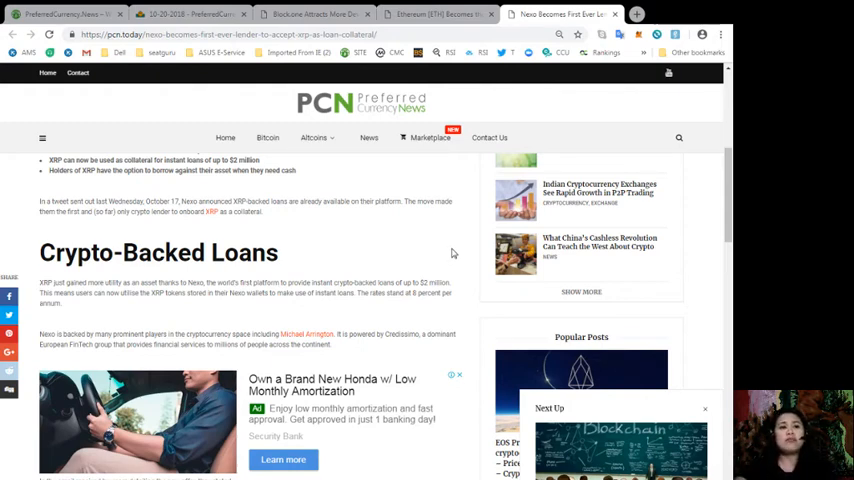
{"action": "scroll", "scroll_direction": "down", "scroll_amount": 3}
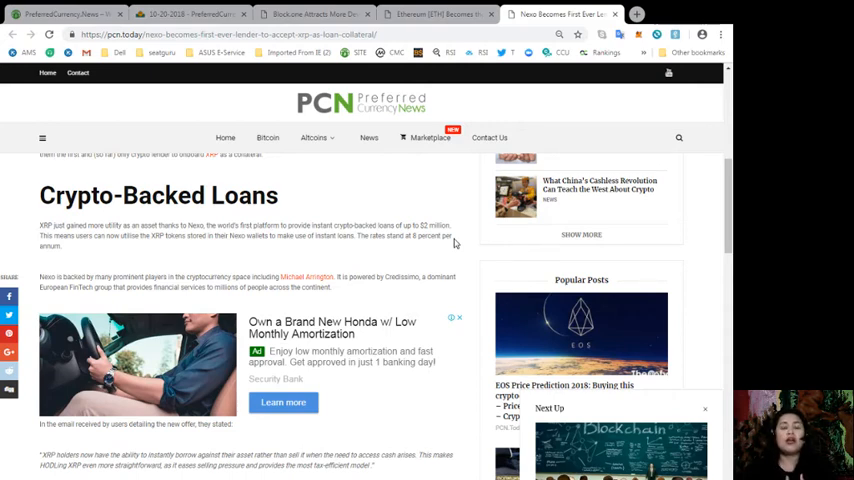
Step: Read on through the Cash on Demand section and tags, then return to the Nexo headline
{"action": "scroll", "scroll_direction": "down", "scroll_amount": 3}
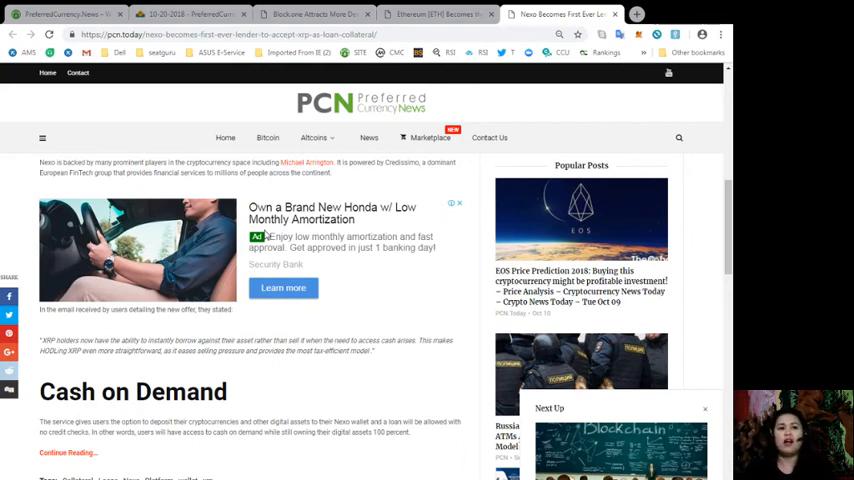
{"action": "scroll", "scroll_direction": "down", "scroll_amount": 3}
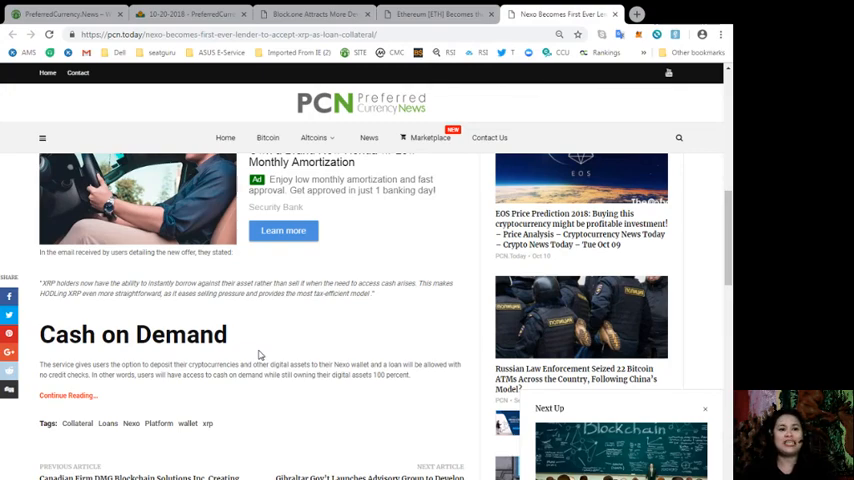
{"action": "scroll", "scroll_direction": "up", "scroll_amount": 3}
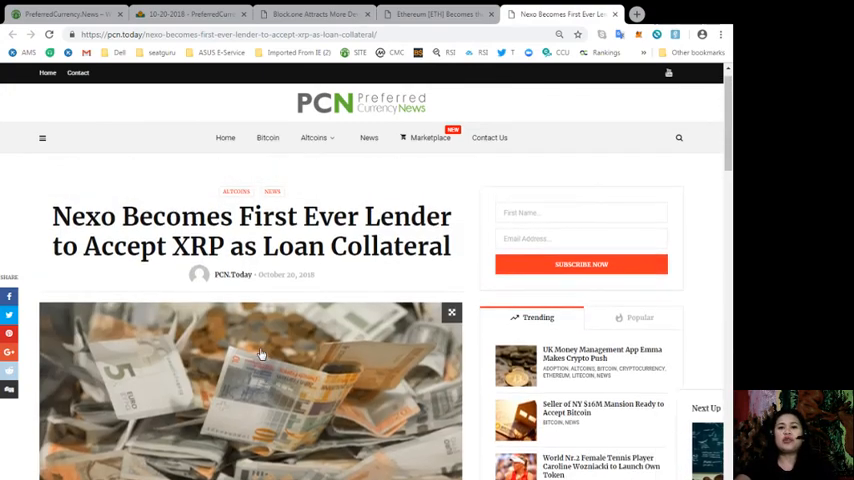
Step: Return to the PreferredCurrency.News welcome page via the Block.one article
{"action": "scroll", "scroll_direction": "down", "scroll_amount": 3}
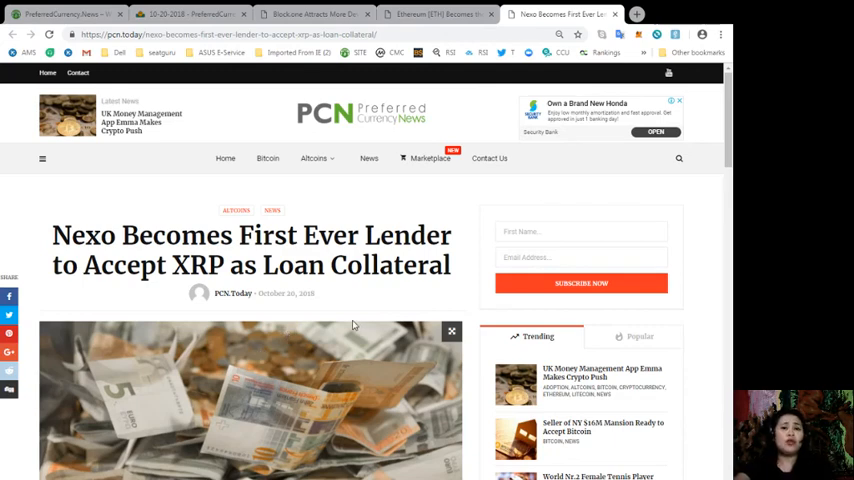
{"action": "mouse_move", "coordinate": [356, 292]}
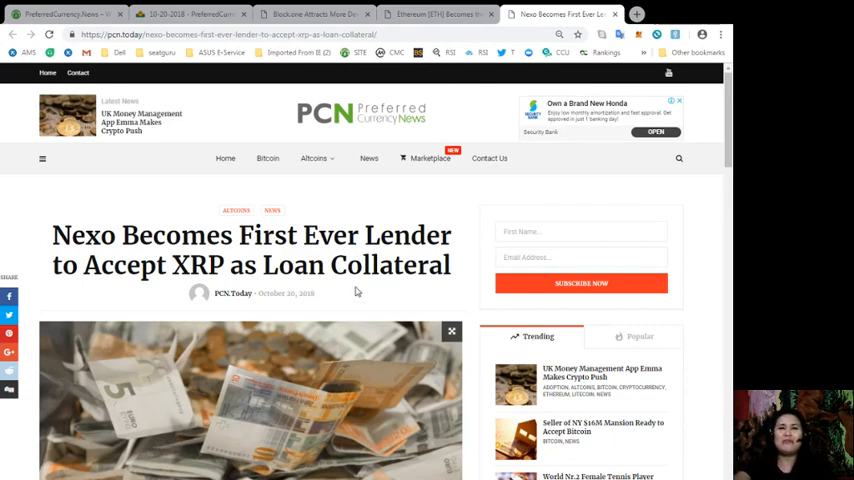
{"action": "left_click", "coordinate": [310, 12]}
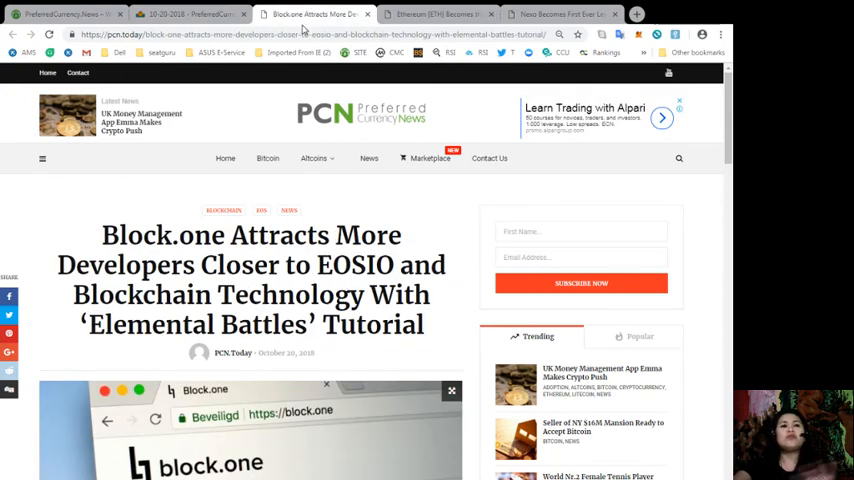
{"action": "left_click", "coordinate": [60, 14]}
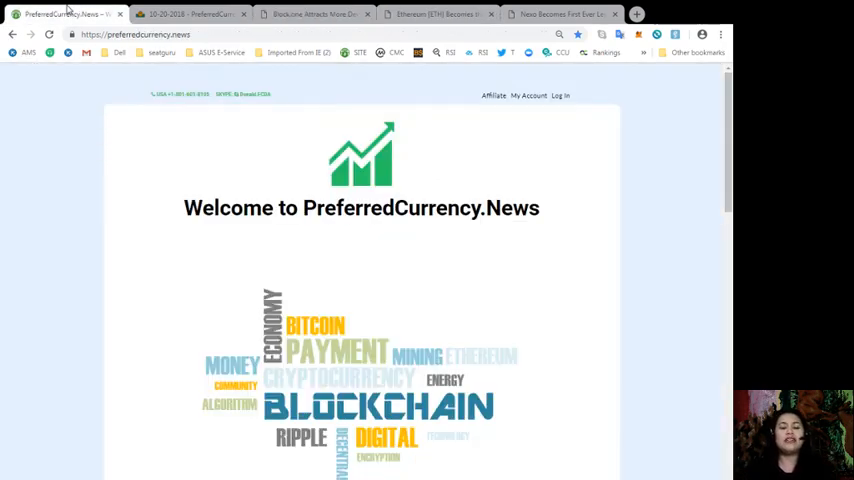